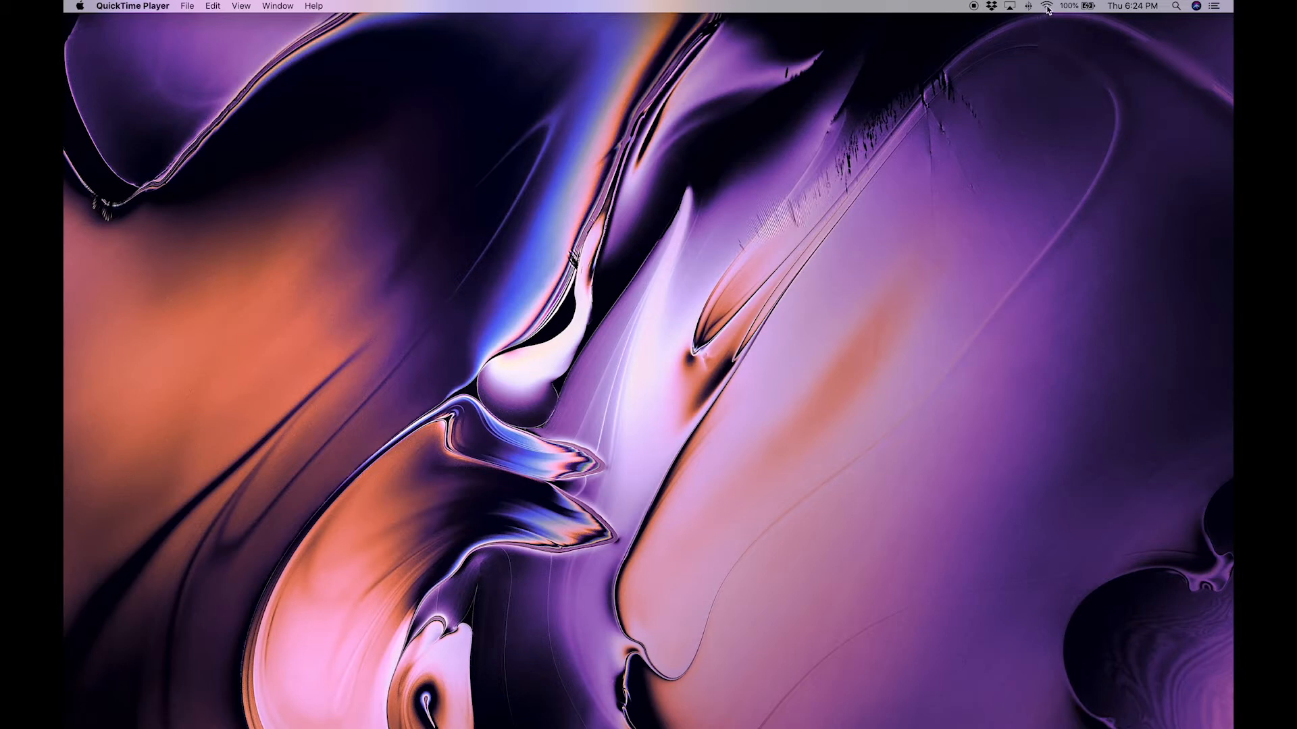
# Show the nearby Wi-Fi networks from the macOS menu bar, including QuantumSetup
pyautogui.click(1047, 5)
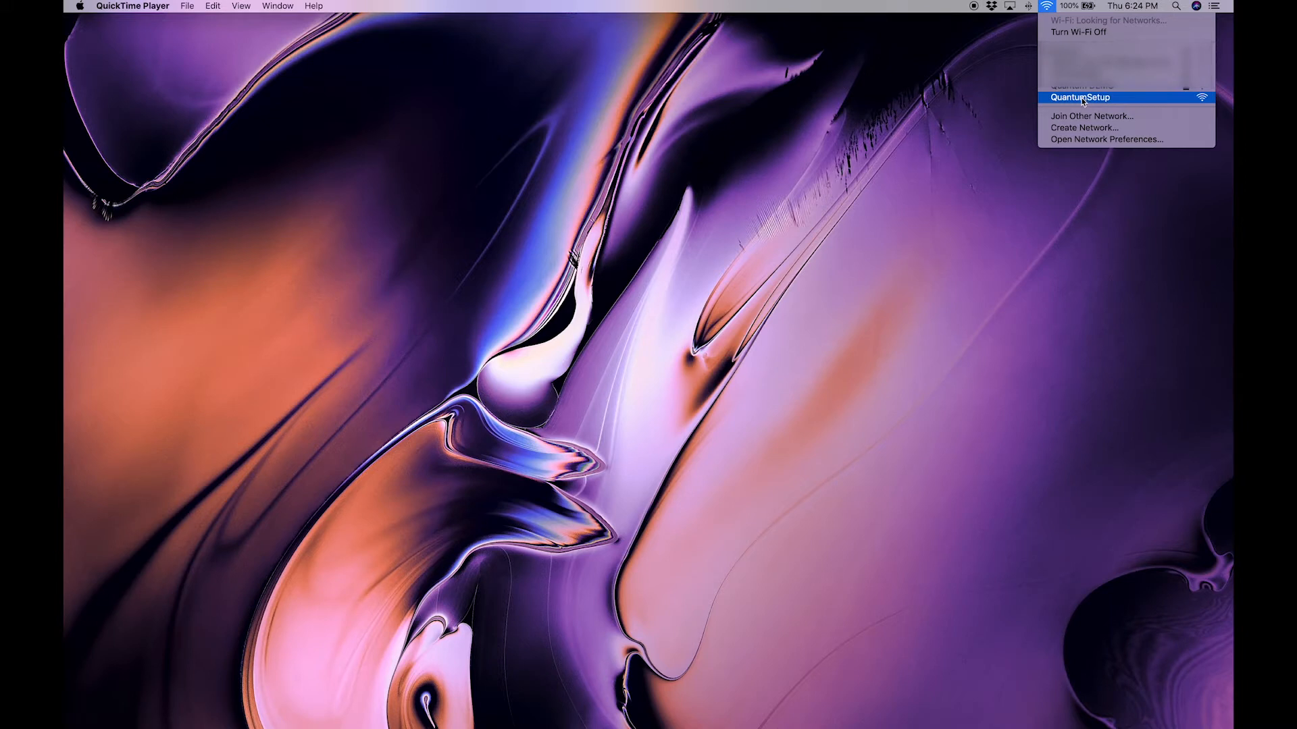
# Join QuantumSetup, submit the home network and password, and connect & save the Wi-Fi configuration
pyautogui.click(1081, 97)
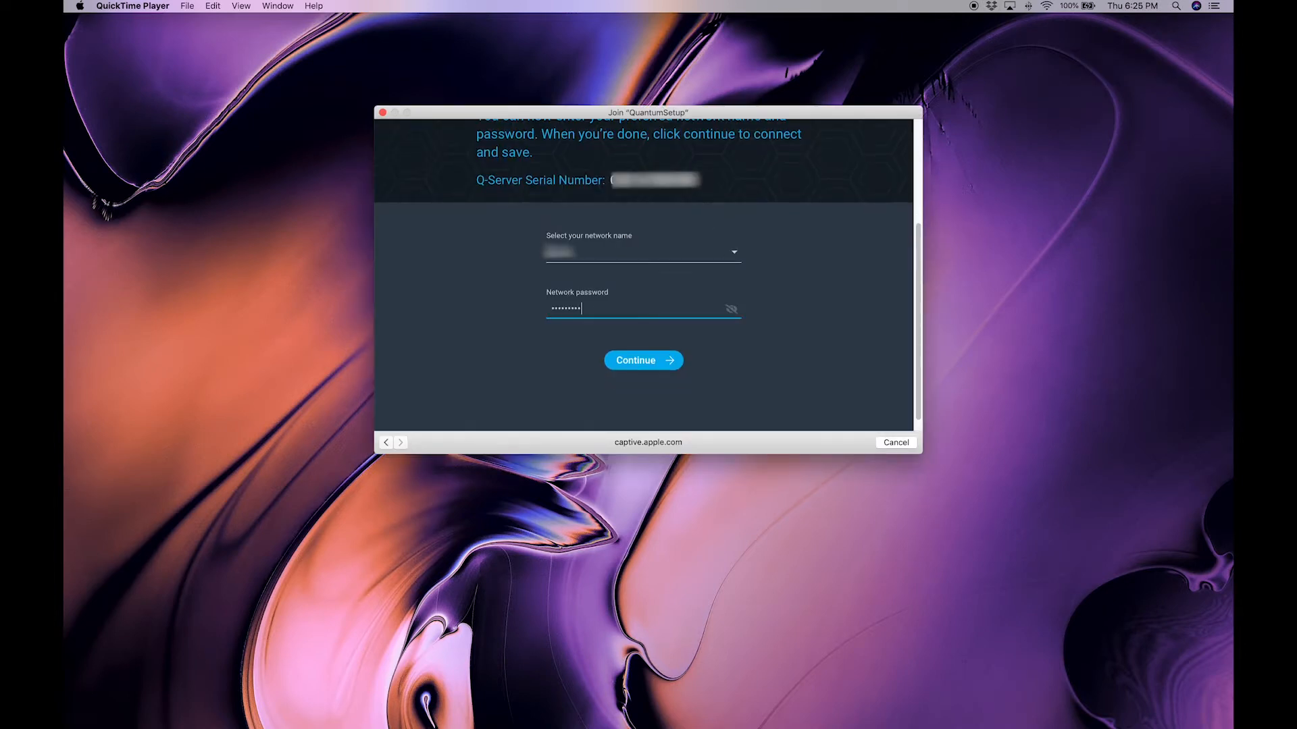
pyautogui.click(643, 360)
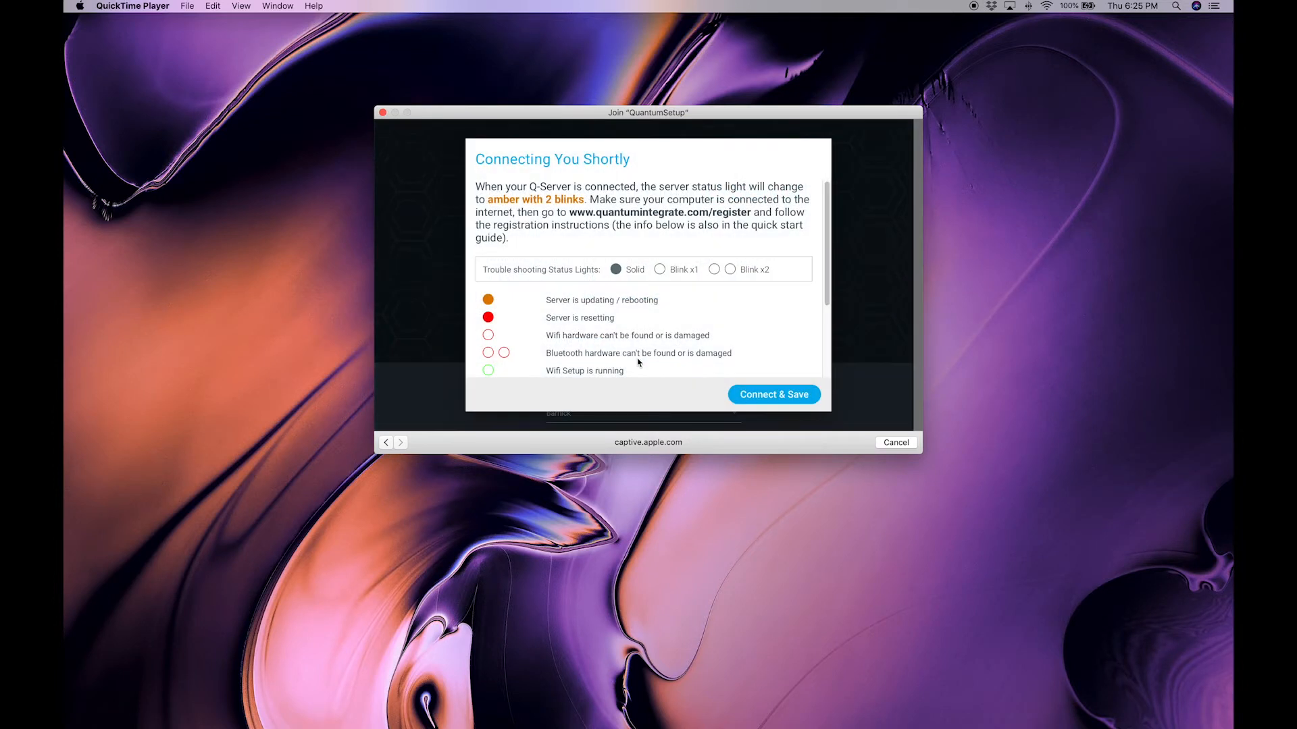
pyautogui.moveTo(475, 191)
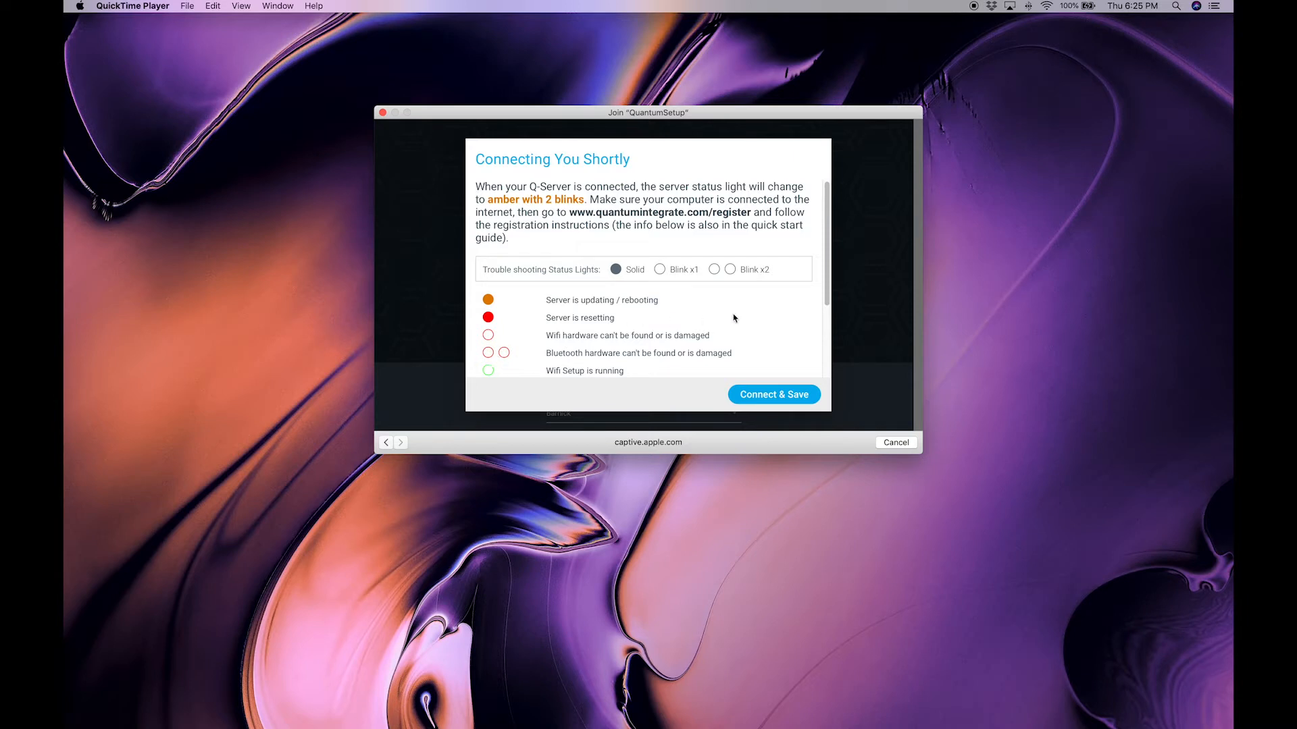
pyautogui.scroll(-3)
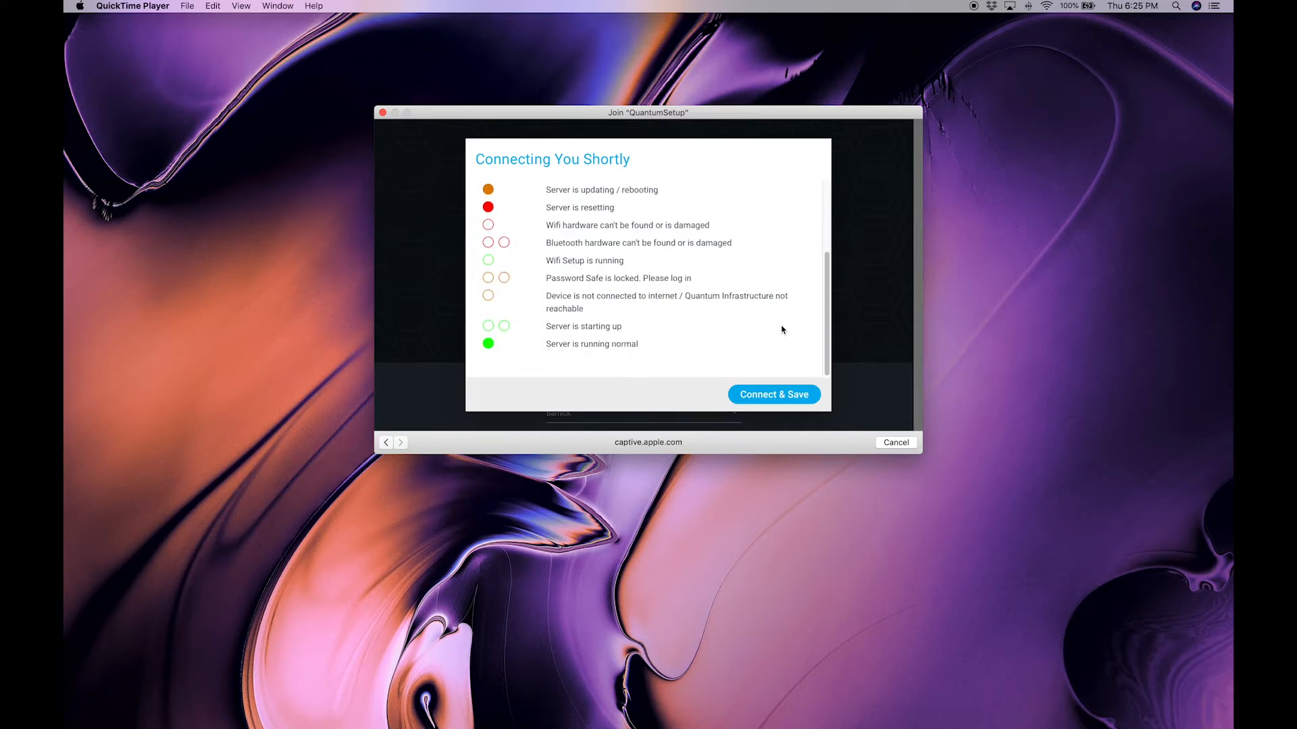
pyautogui.click(773, 394)
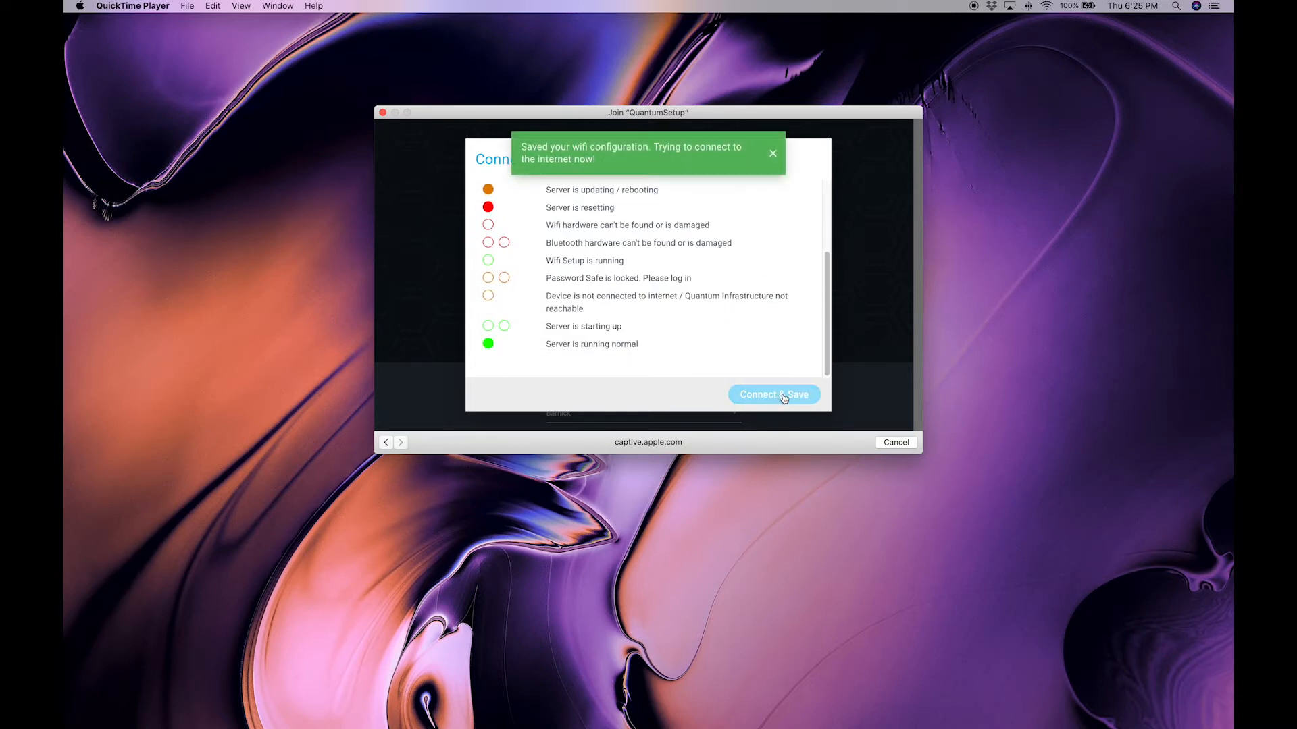
pyautogui.click(773, 395)
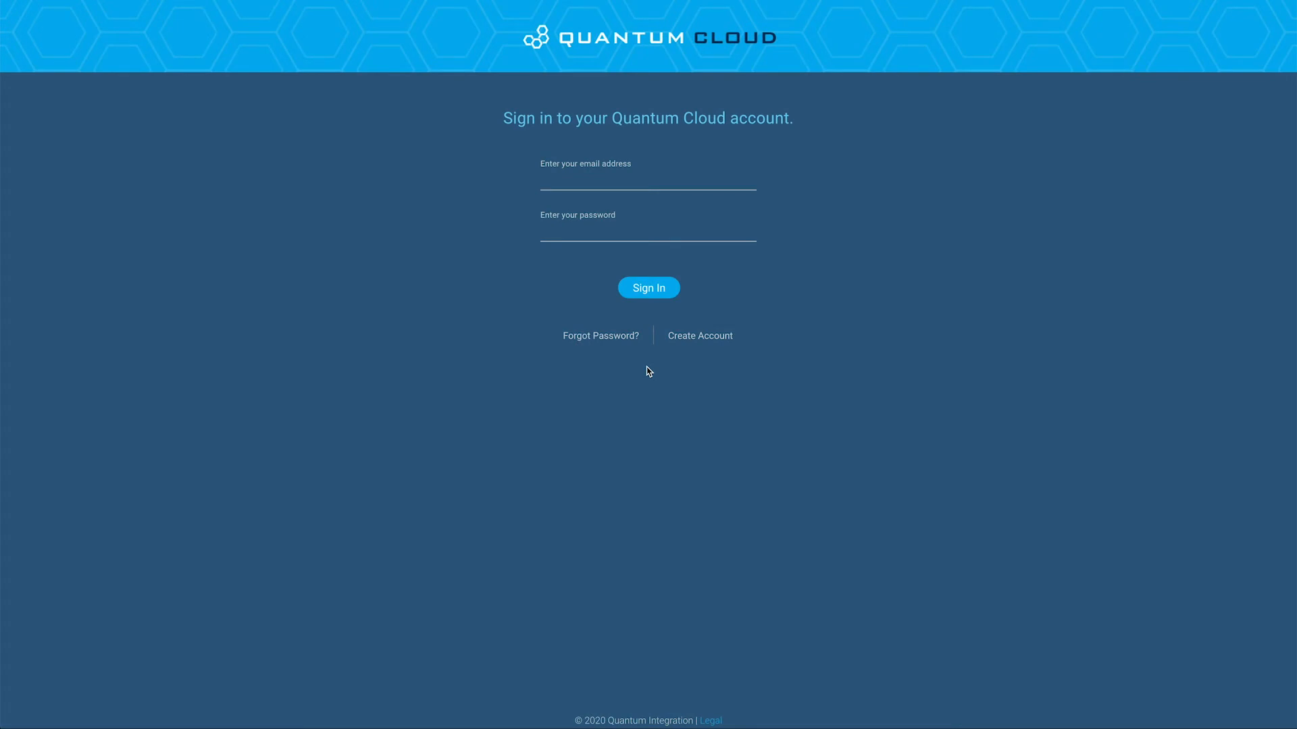
# Create a Quantum Cloud account, accept the Terms & Conditions, register it and verify its email
pyautogui.click(700, 335)
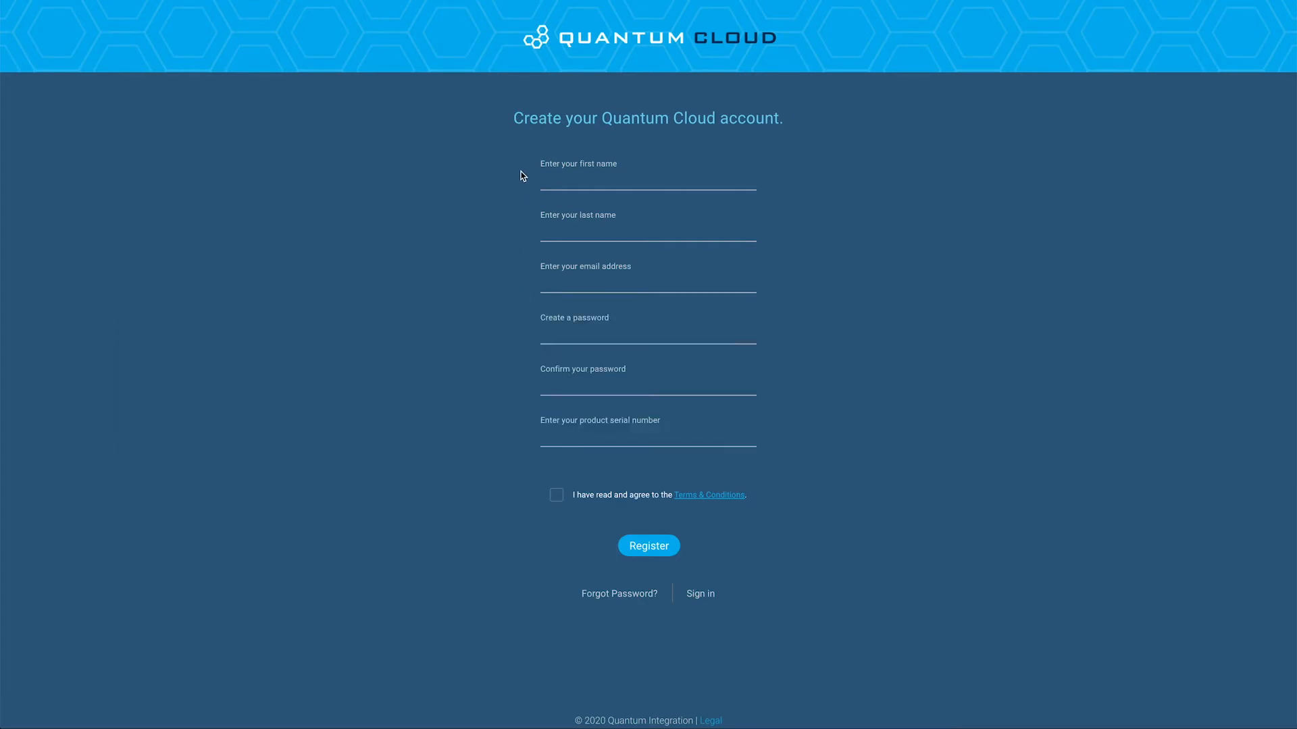
pyautogui.moveTo(528, 437)
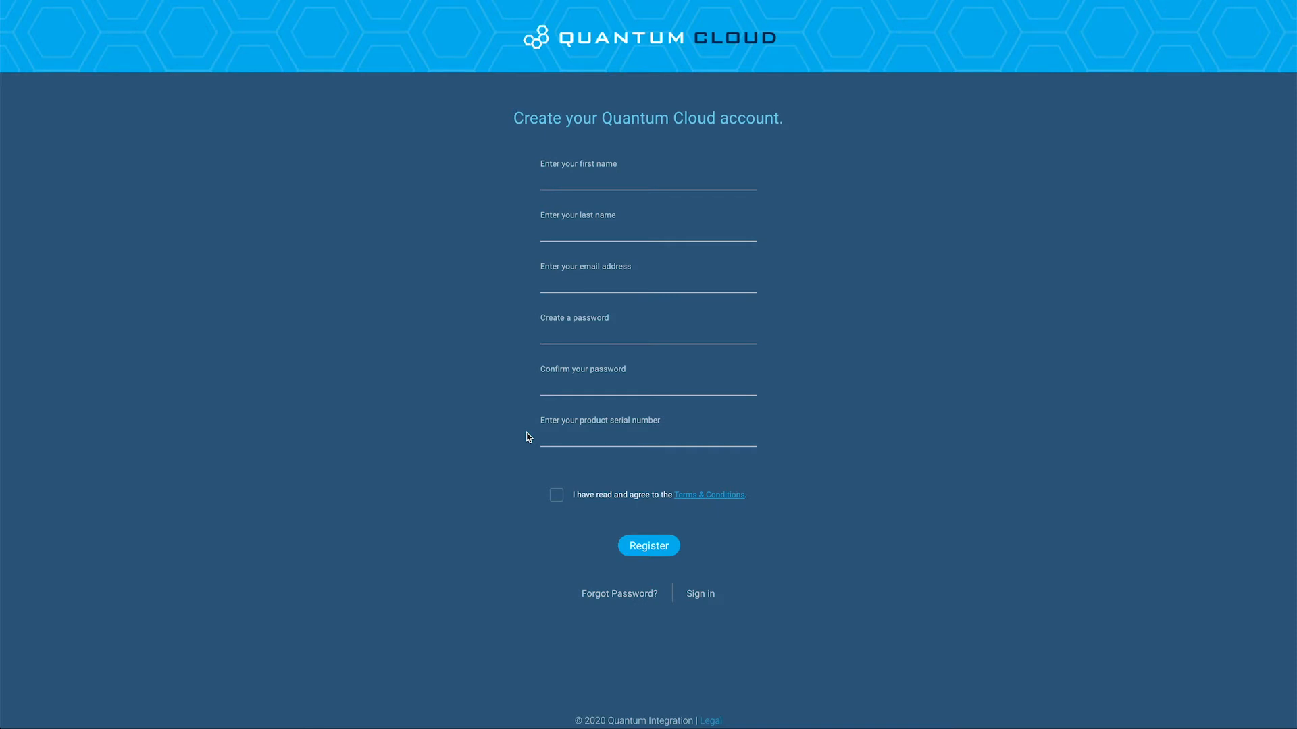
pyautogui.moveTo(529, 499)
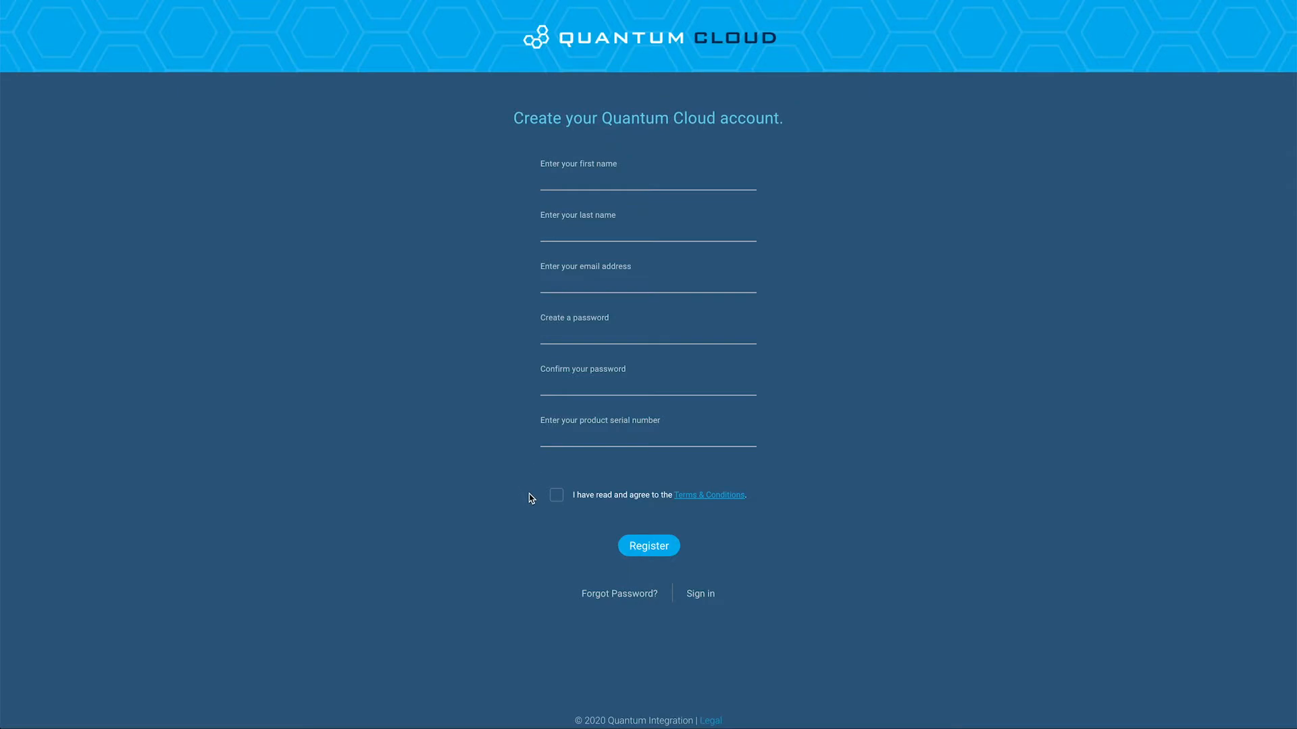
pyautogui.click(648, 544)
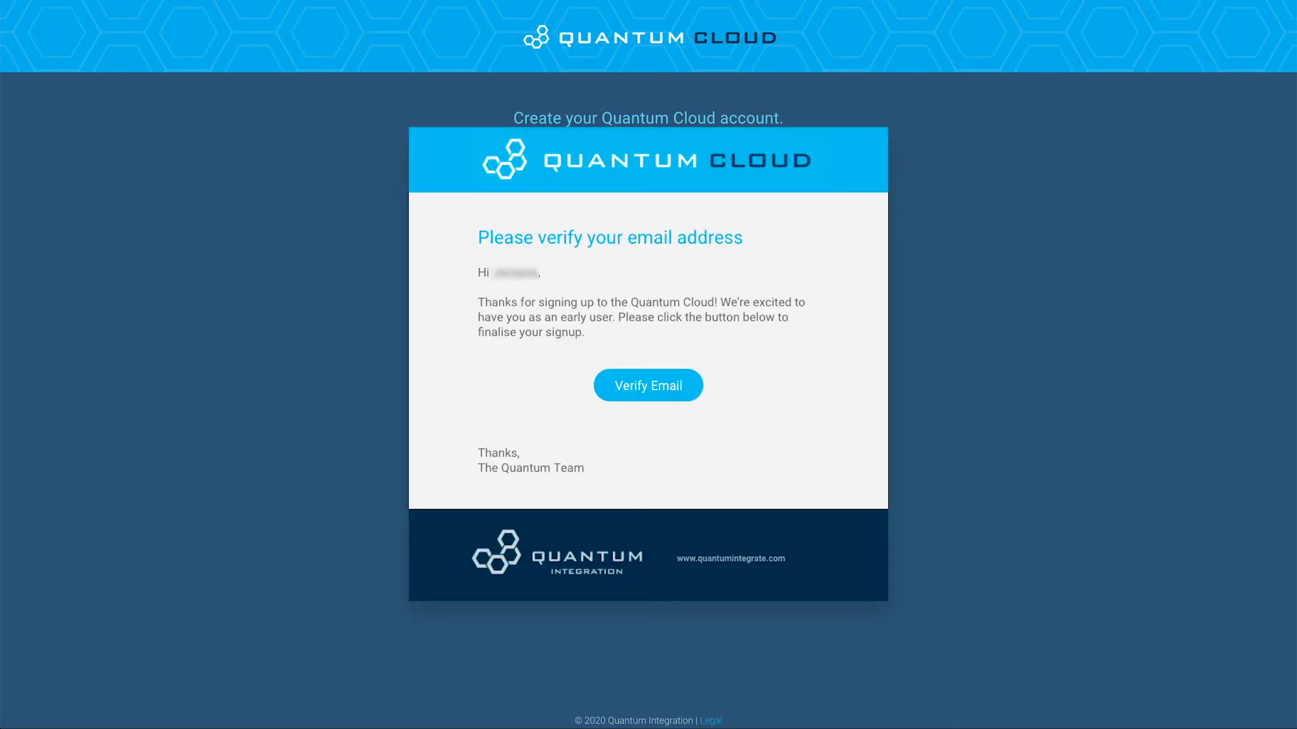
pyautogui.click(647, 385)
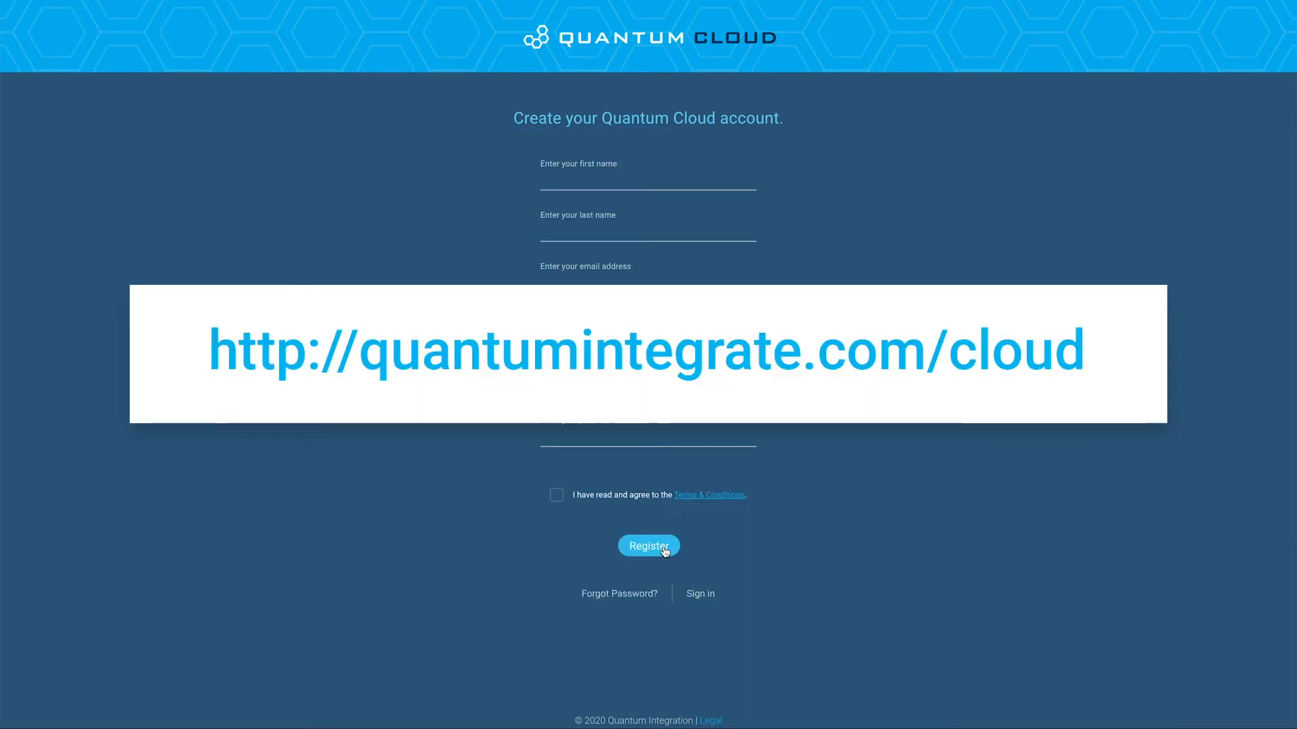
pyautogui.click(648, 546)
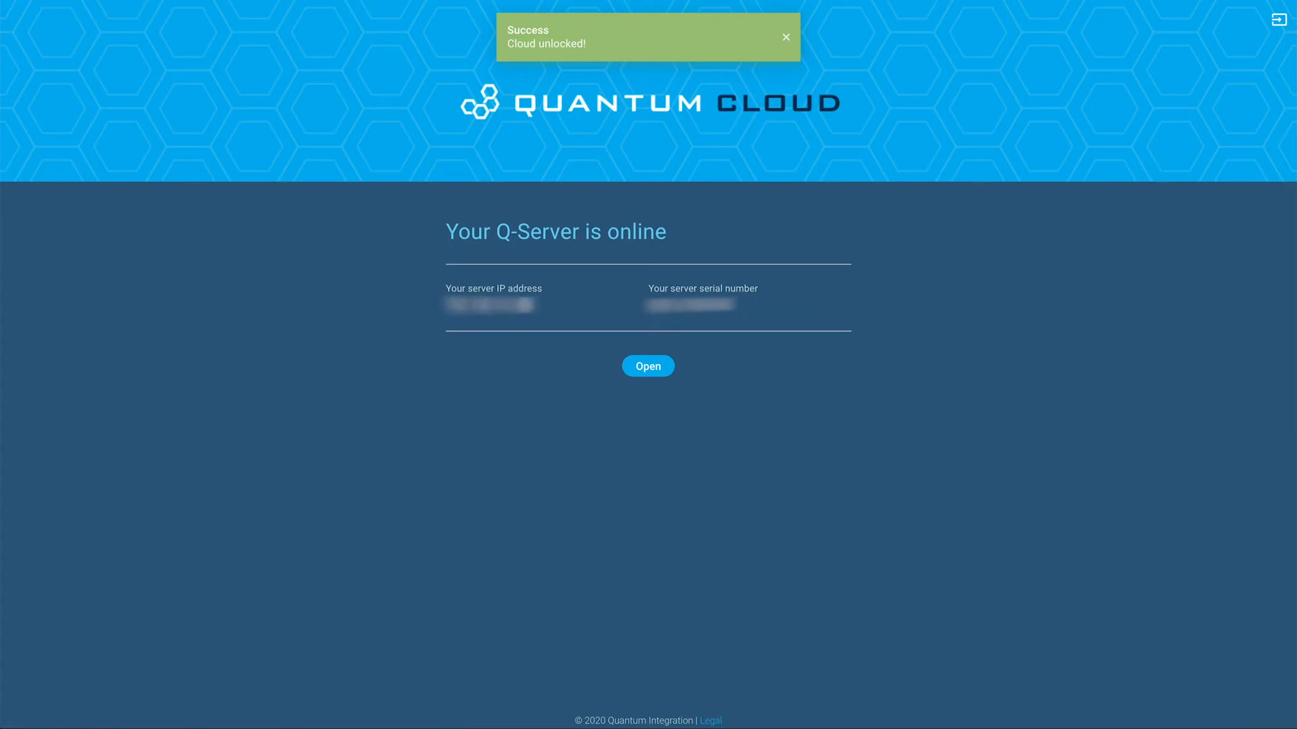
# Dismiss the Cloud unlocked notice and open the online Q-Server from Quantum Cloud
pyautogui.click(784, 37)
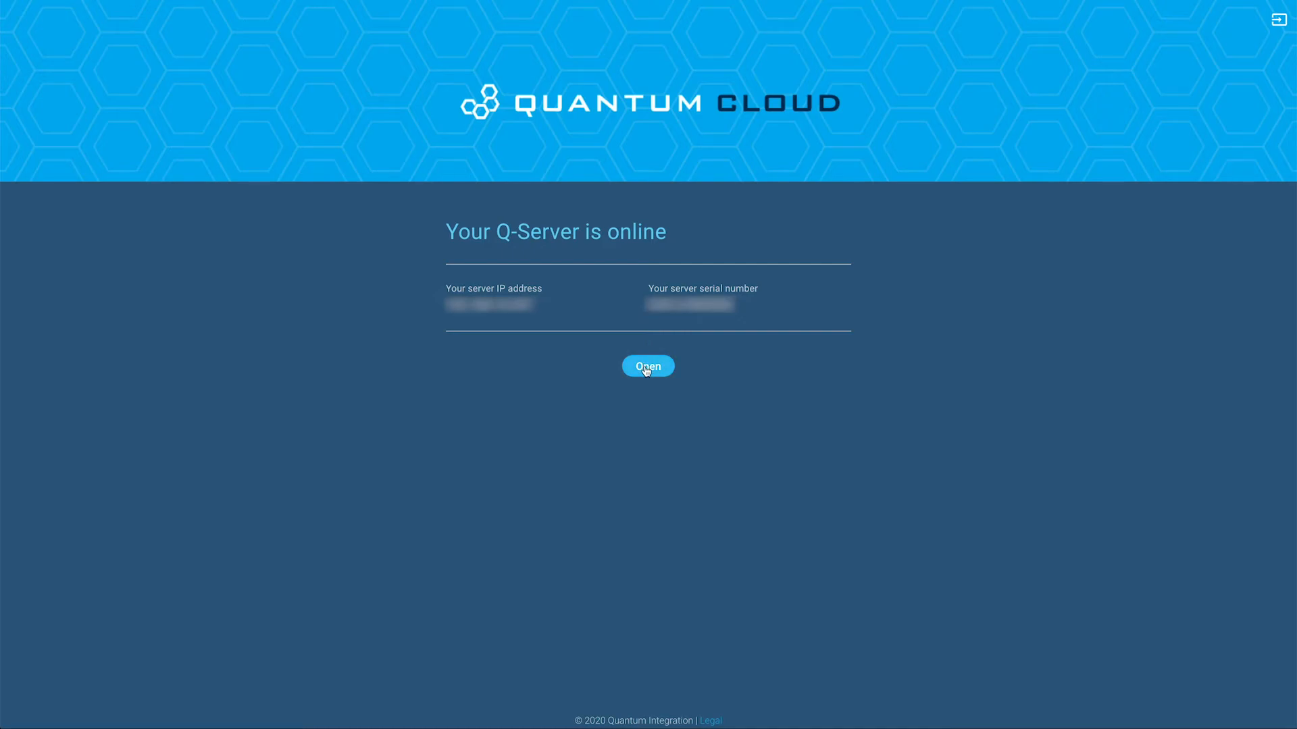
pyautogui.click(648, 366)
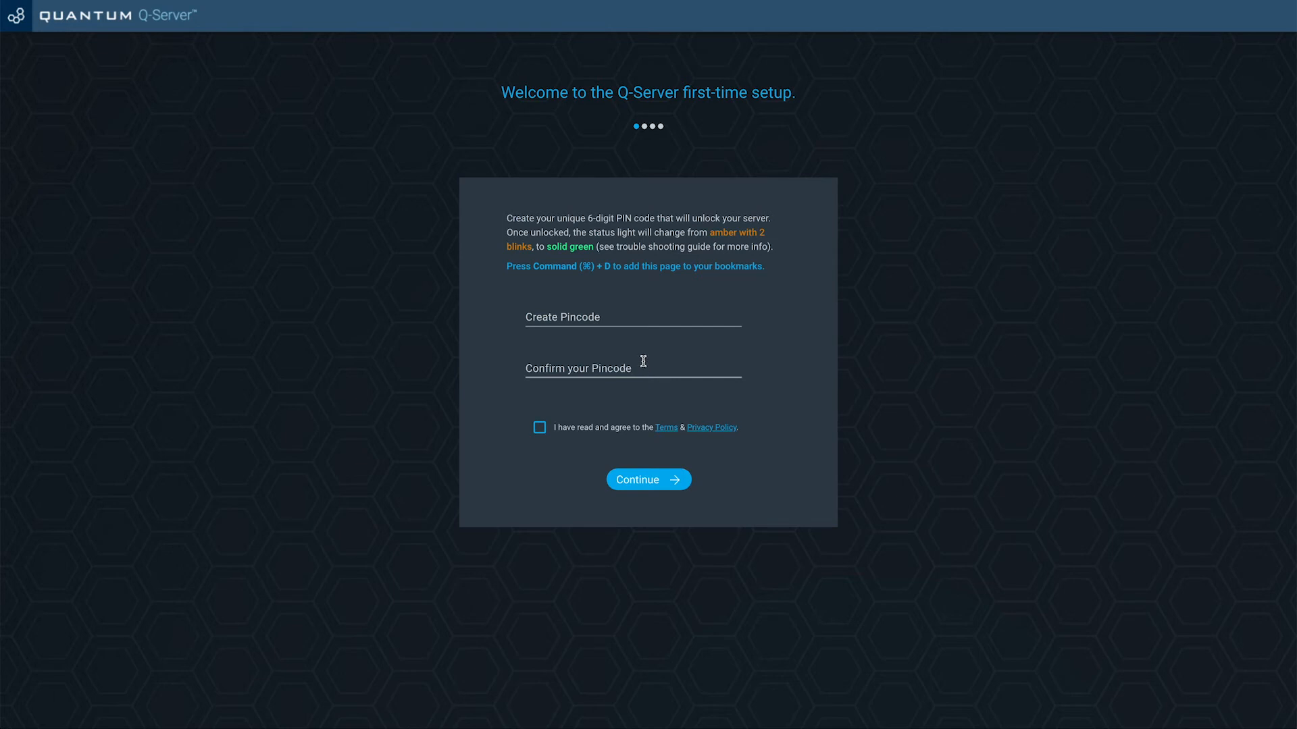
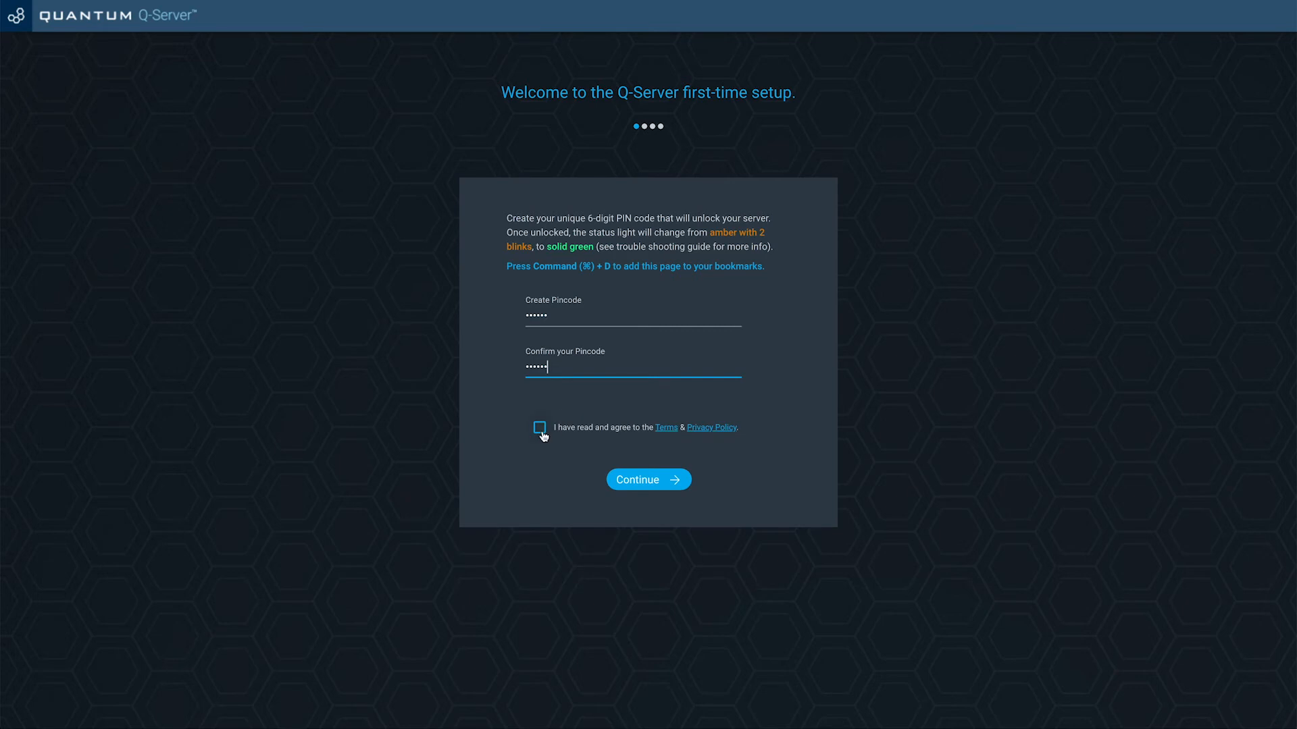
# Create and confirm the 6-digit PIN, accept the Terms and Privacy Policy, and acknowledge the PIN tip
pyautogui.click(539, 428)
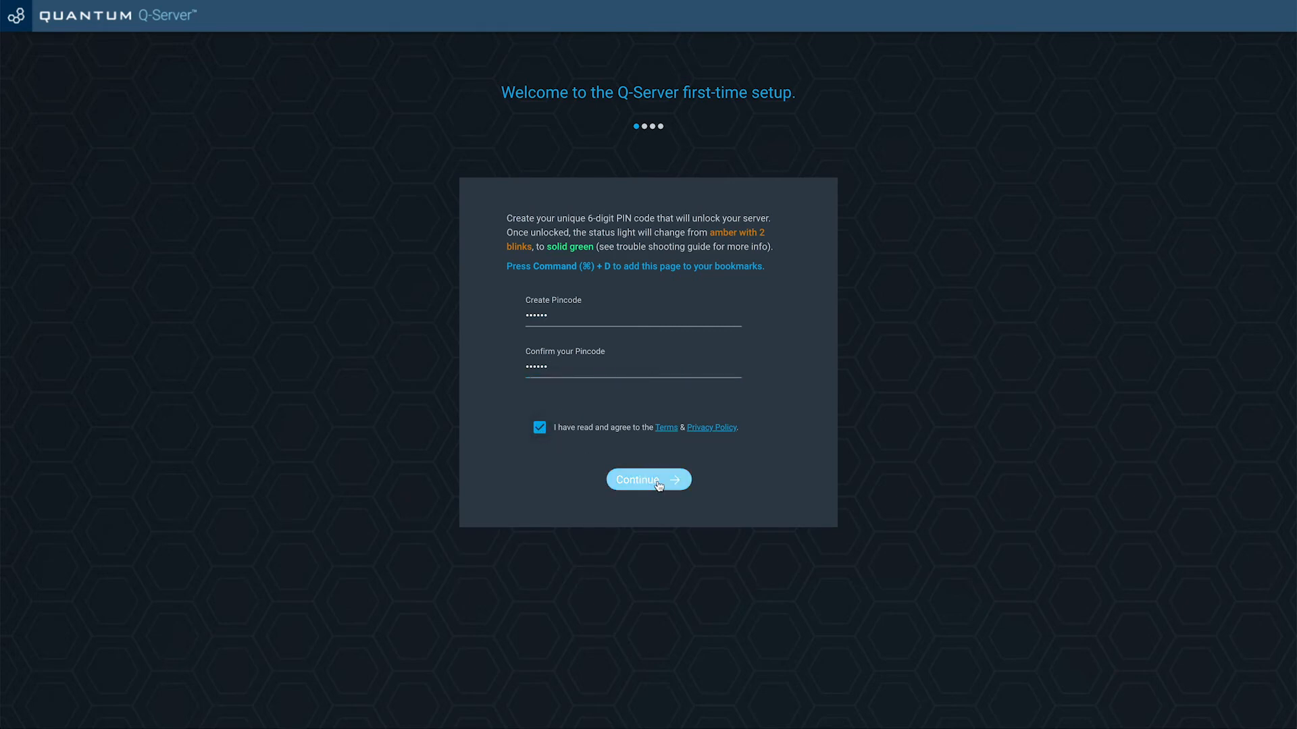
pyautogui.click(648, 480)
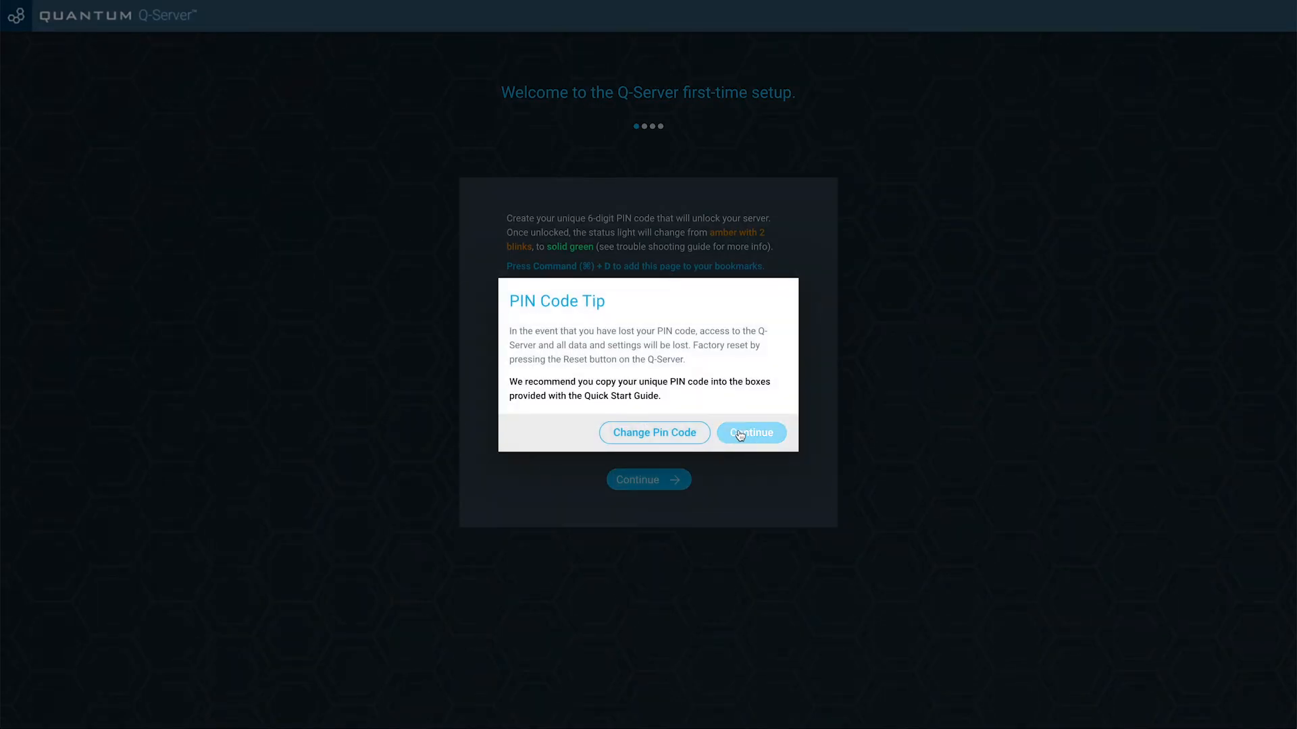
pyautogui.click(750, 432)
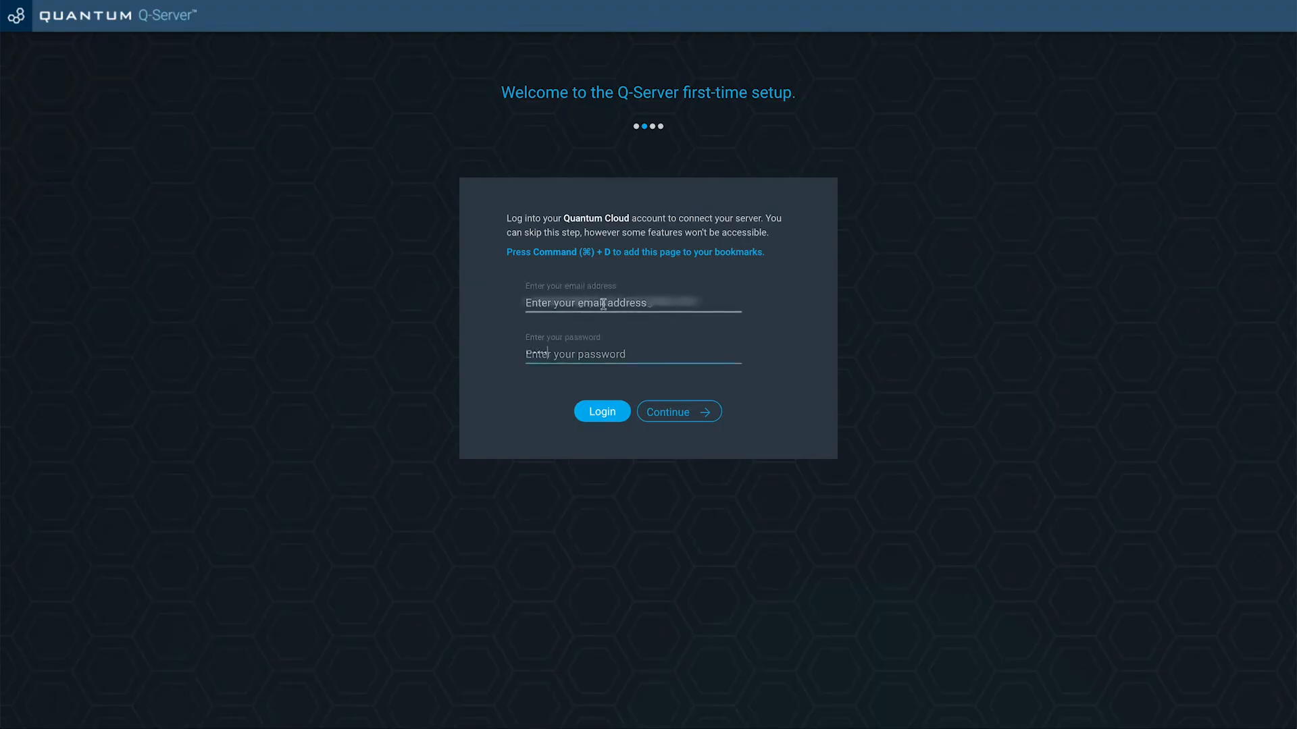
# Enter the Quantum Cloud password and continue past the cloud login step
pyautogui.write('password')
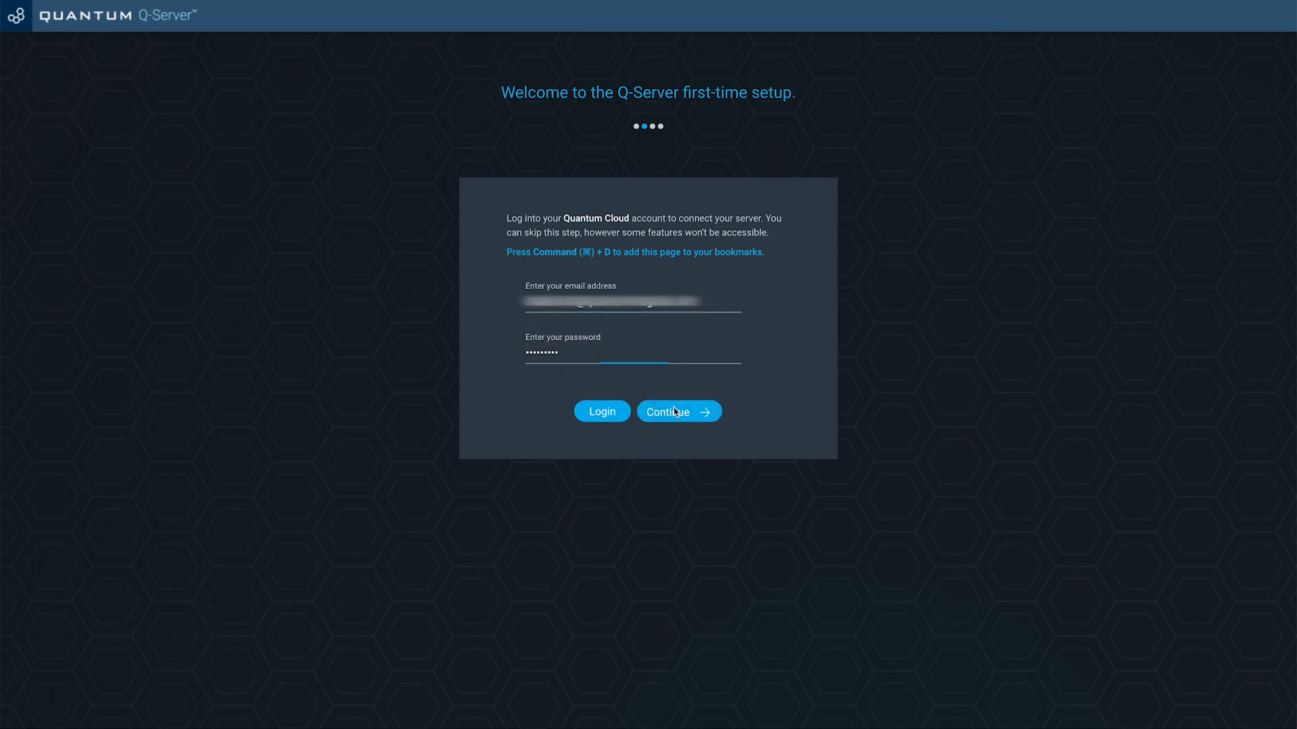
pyautogui.click(669, 412)
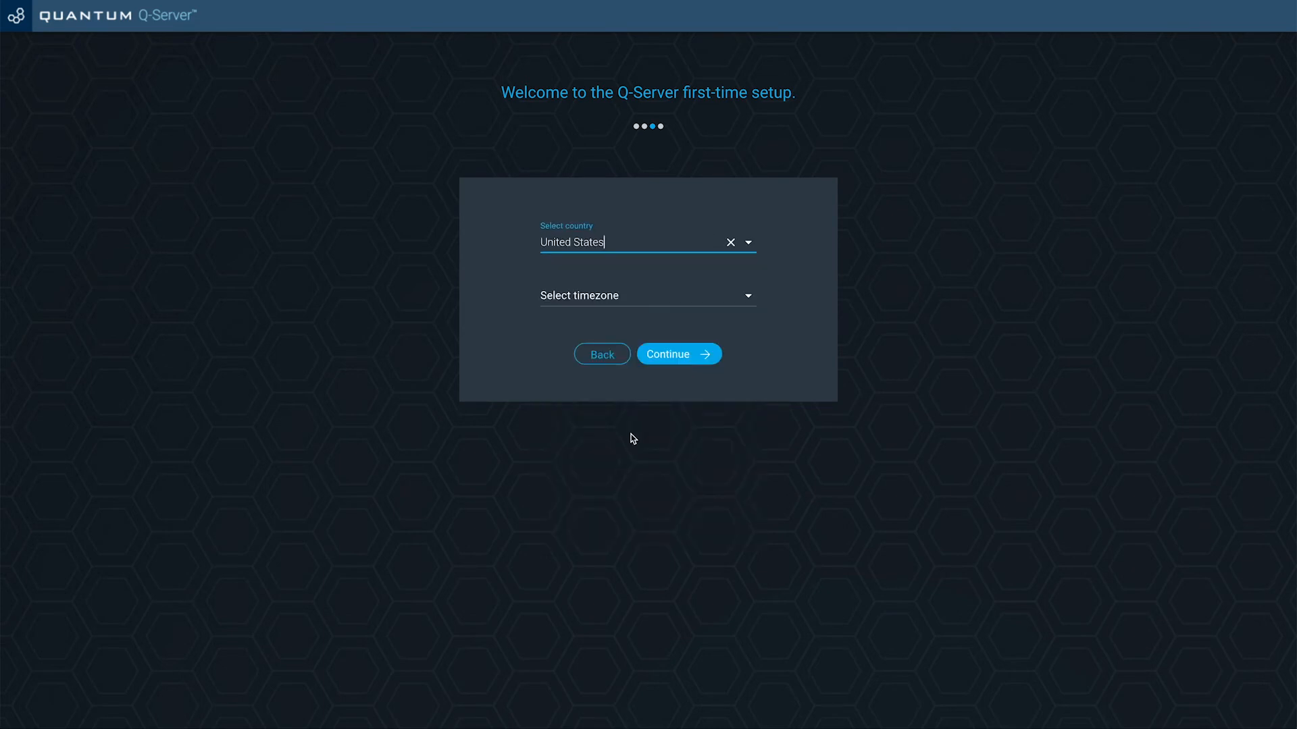
# Choose US/Pacific as the timezone with United States as country and confirm
pyautogui.click(648, 296)
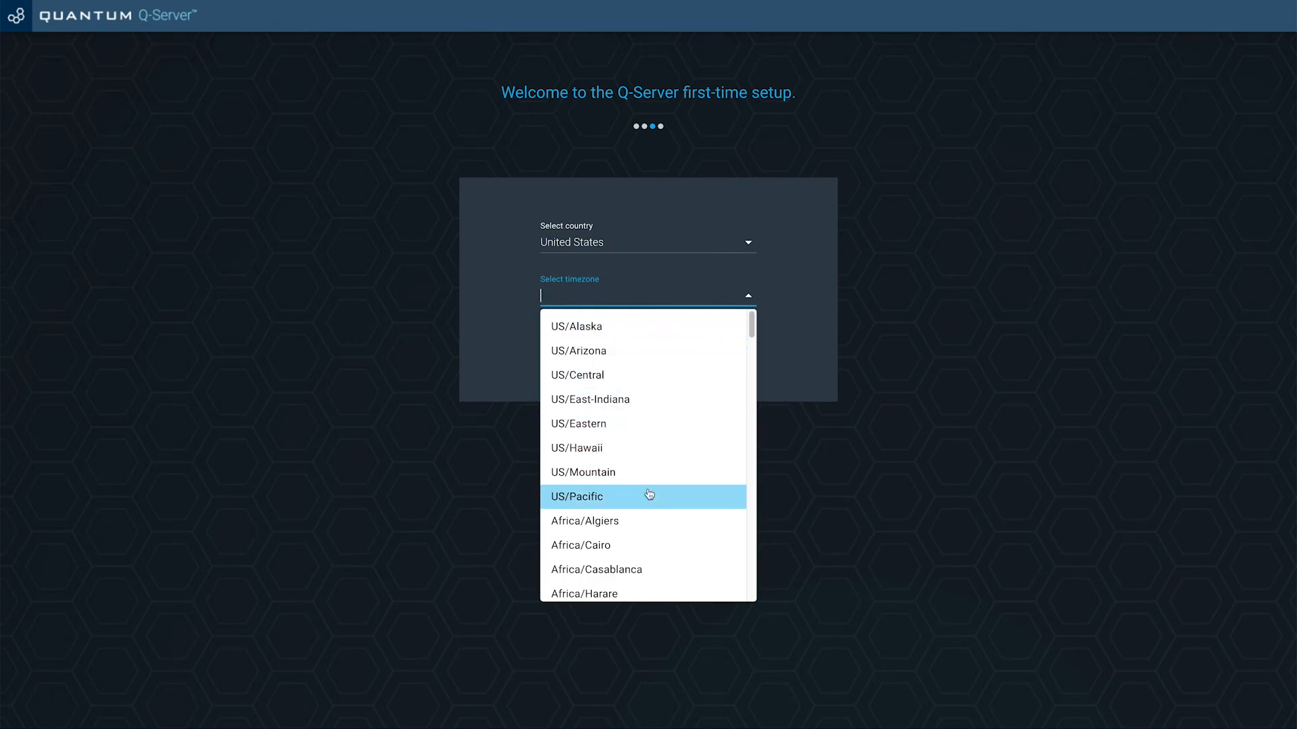
pyautogui.click(576, 496)
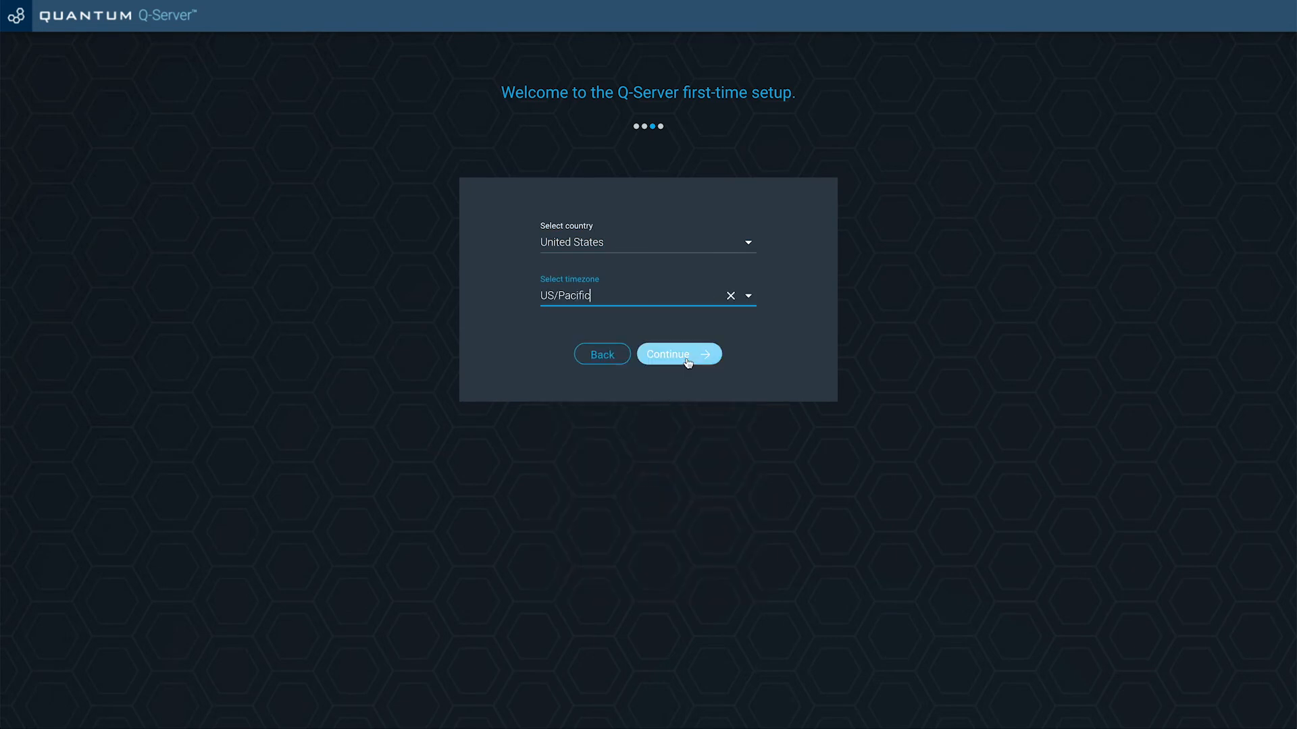
pyautogui.click(677, 354)
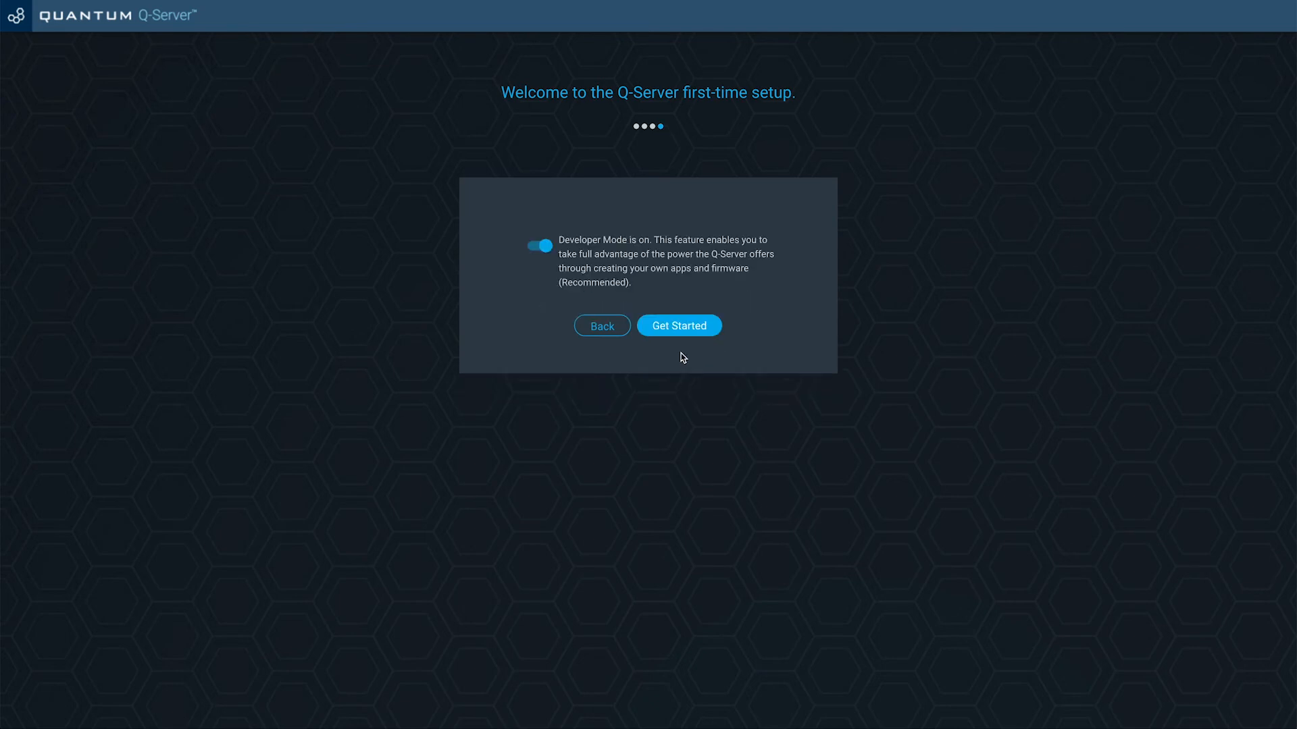
pyautogui.moveTo(697, 312)
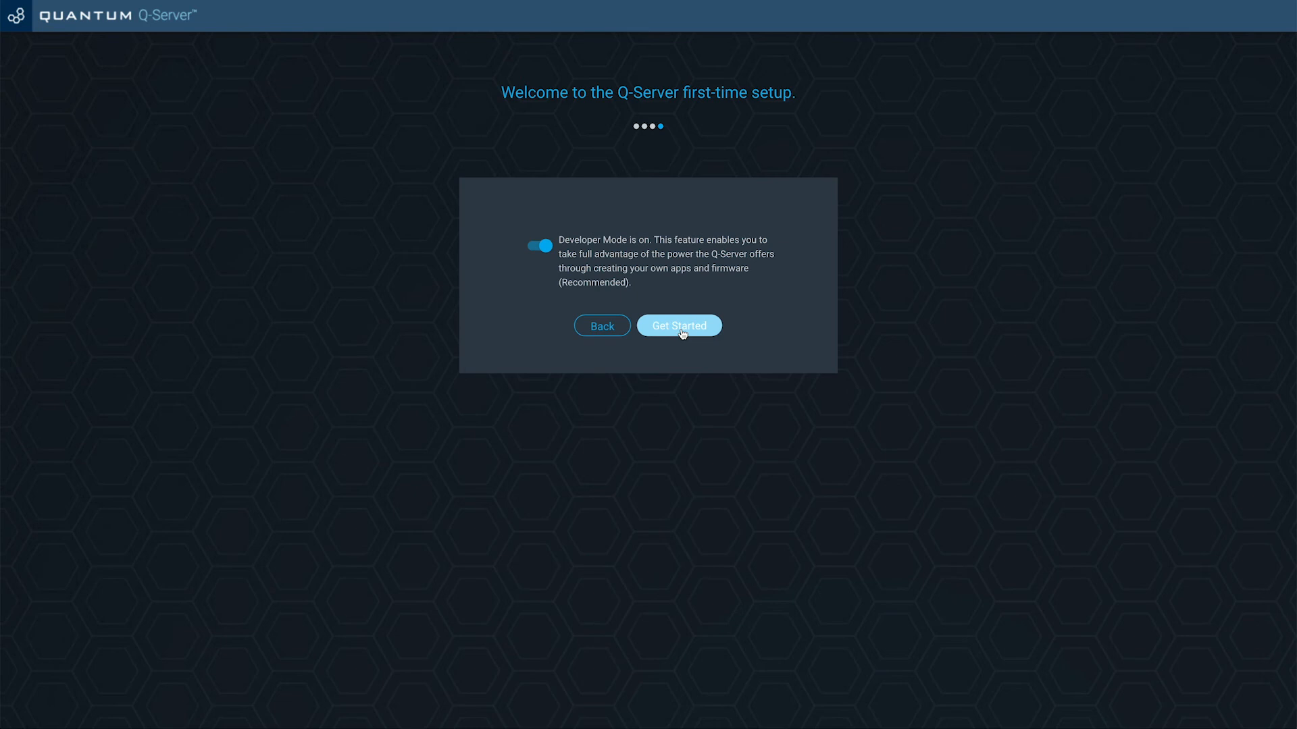
# Finish setup via Get Started with Developer Mode left on, reaching the Home dashboard
pyautogui.click(678, 326)
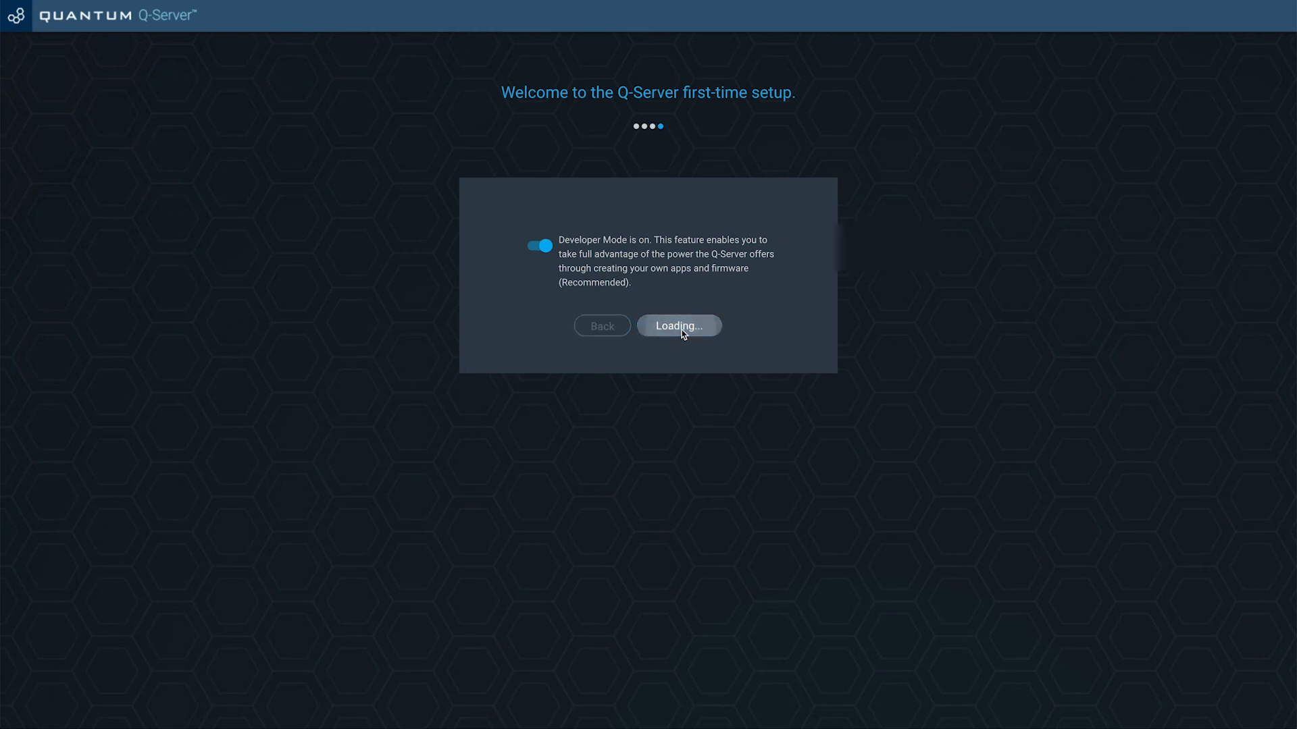
pyautogui.click(677, 325)
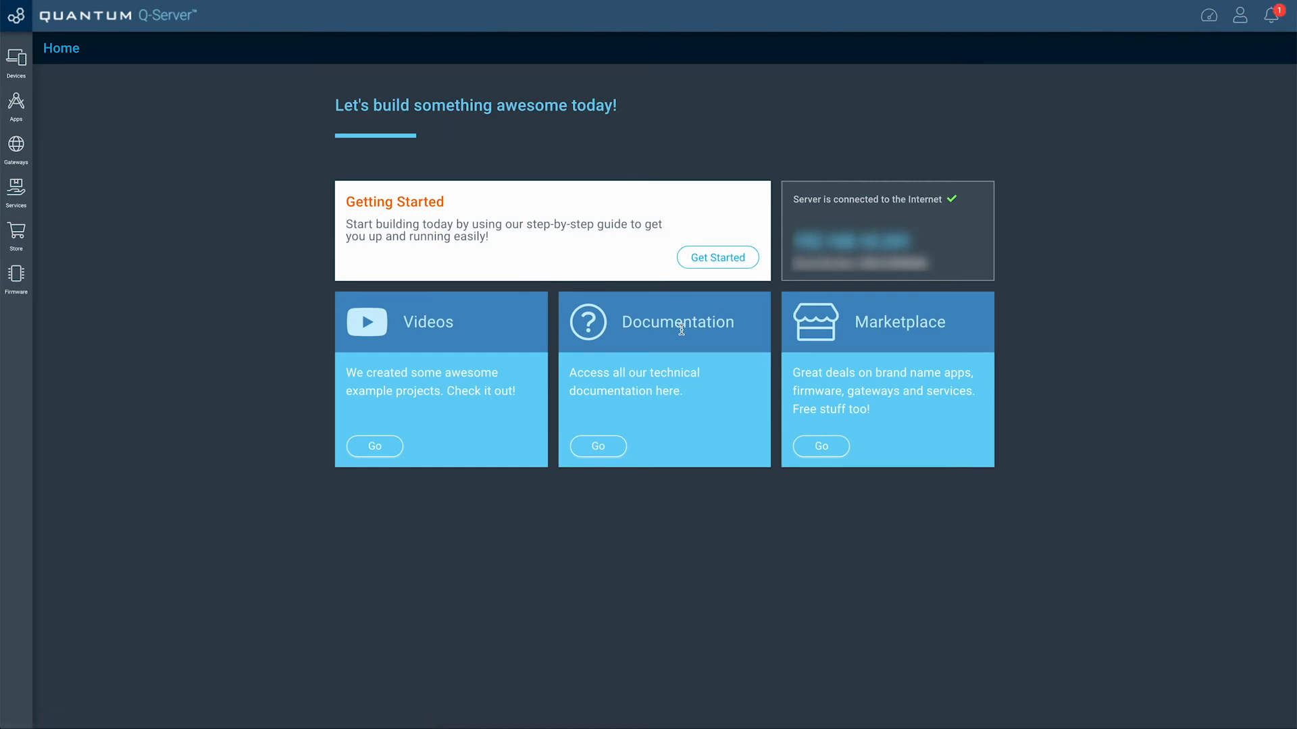